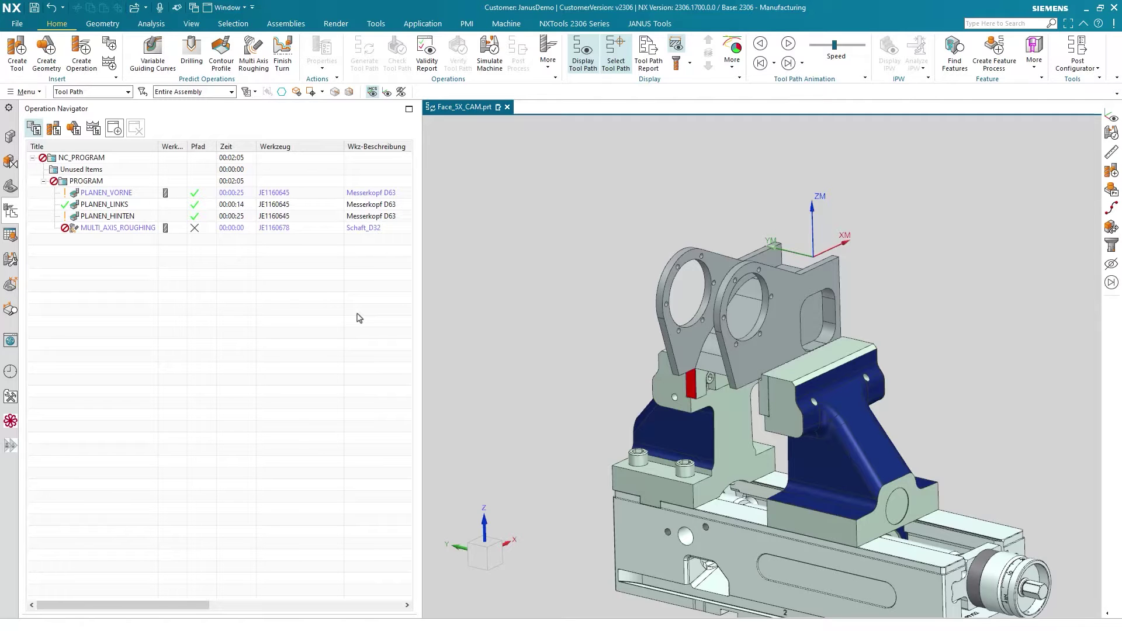
Open MULTI_AXIS_ROUGHING and pick the central face between the side plates as drive floor.
left_click(105, 192)
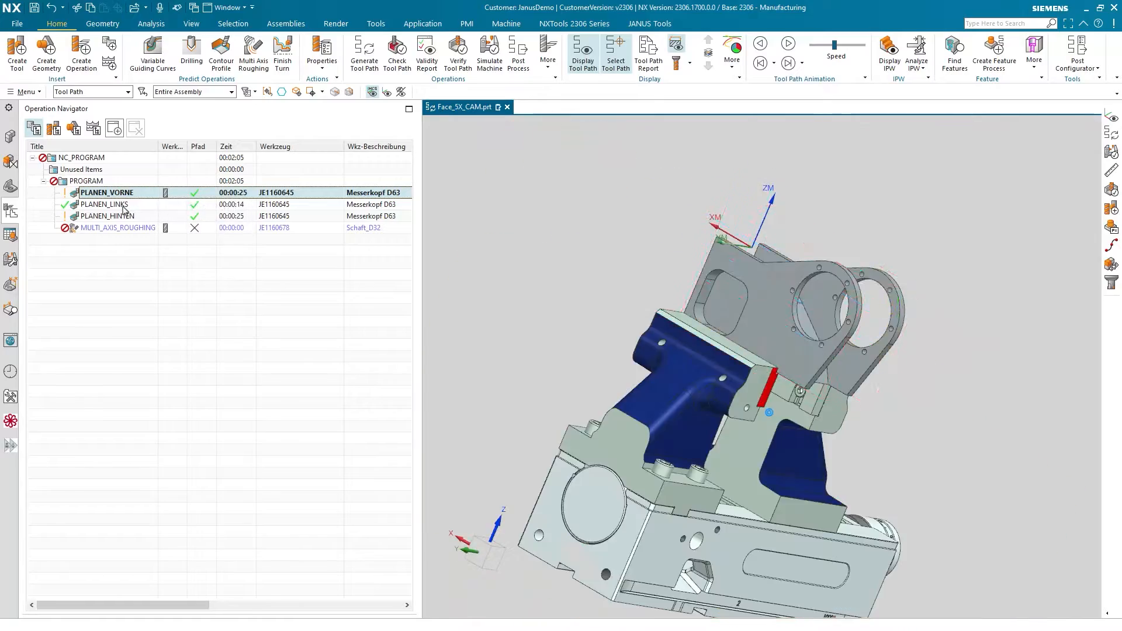
left_click(107, 215)
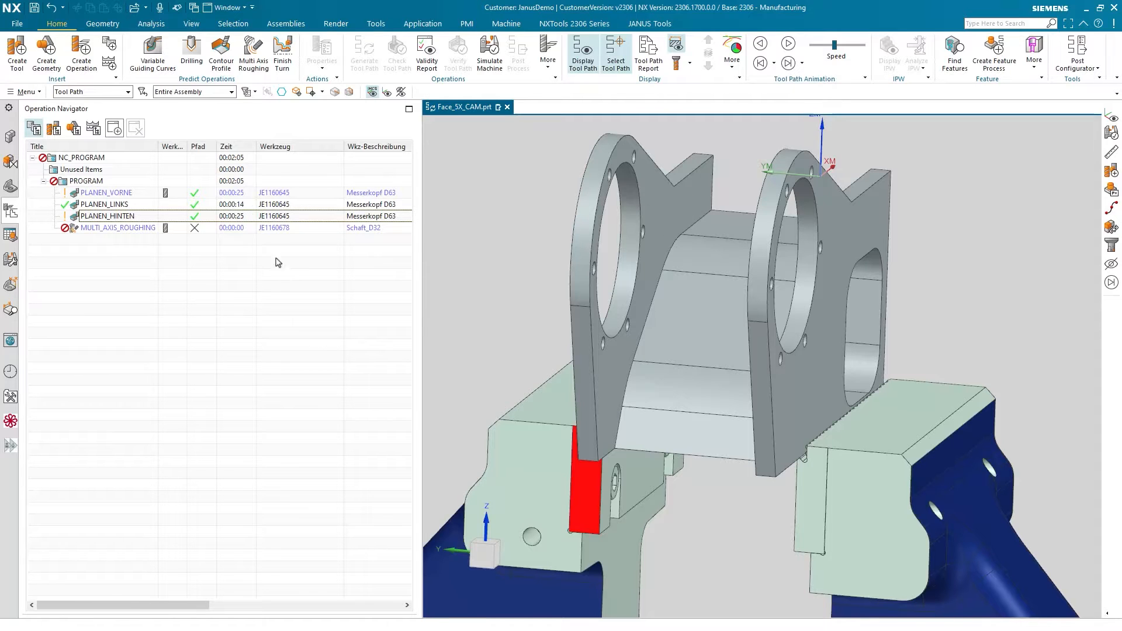
mouse_move(115, 225)
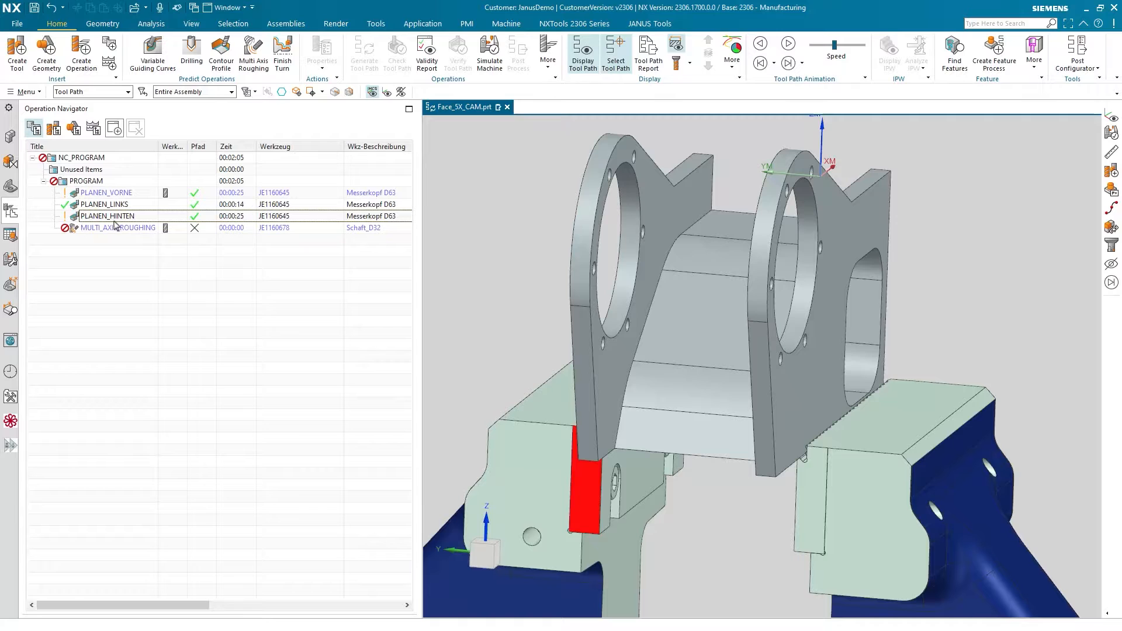
double_click(119, 228)
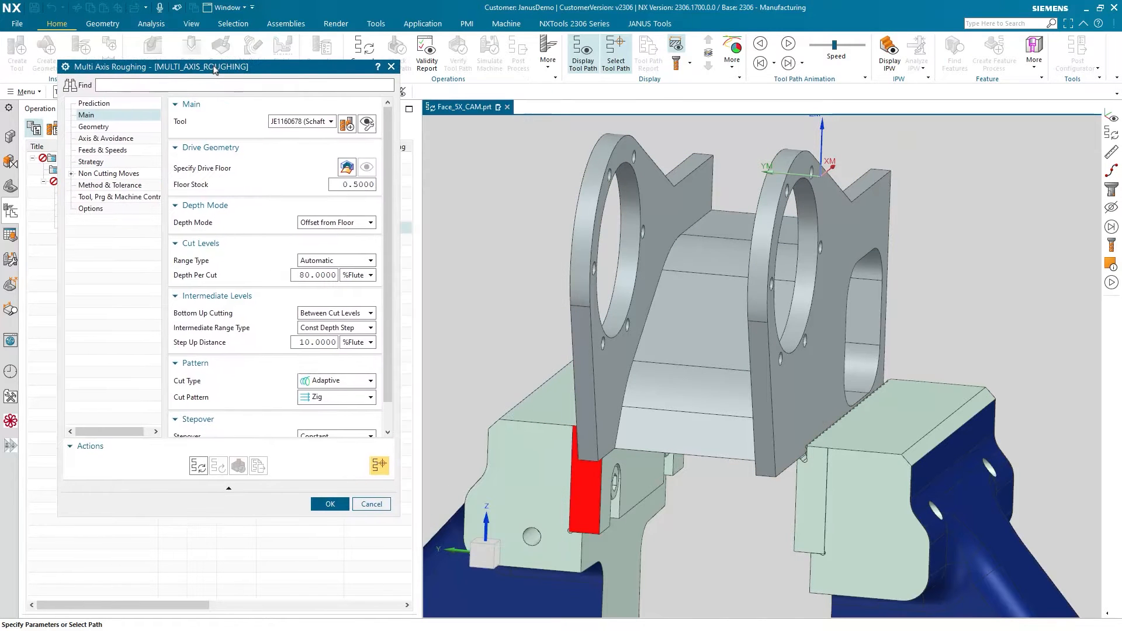
mouse_move(213, 76)
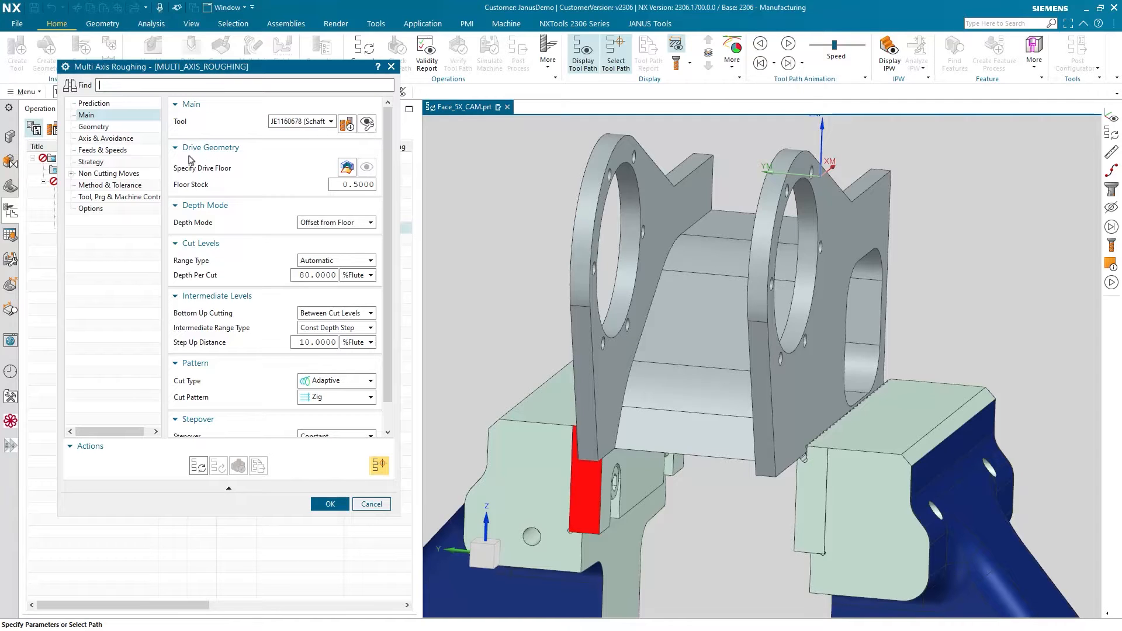
mouse_move(347, 168)
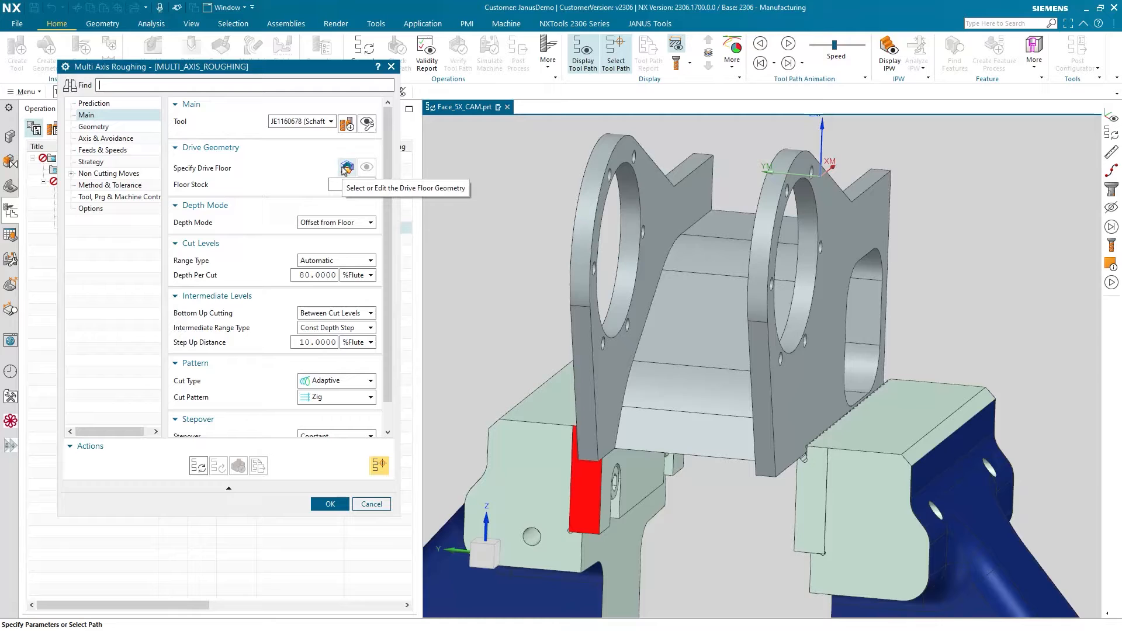
left_click(347, 168)
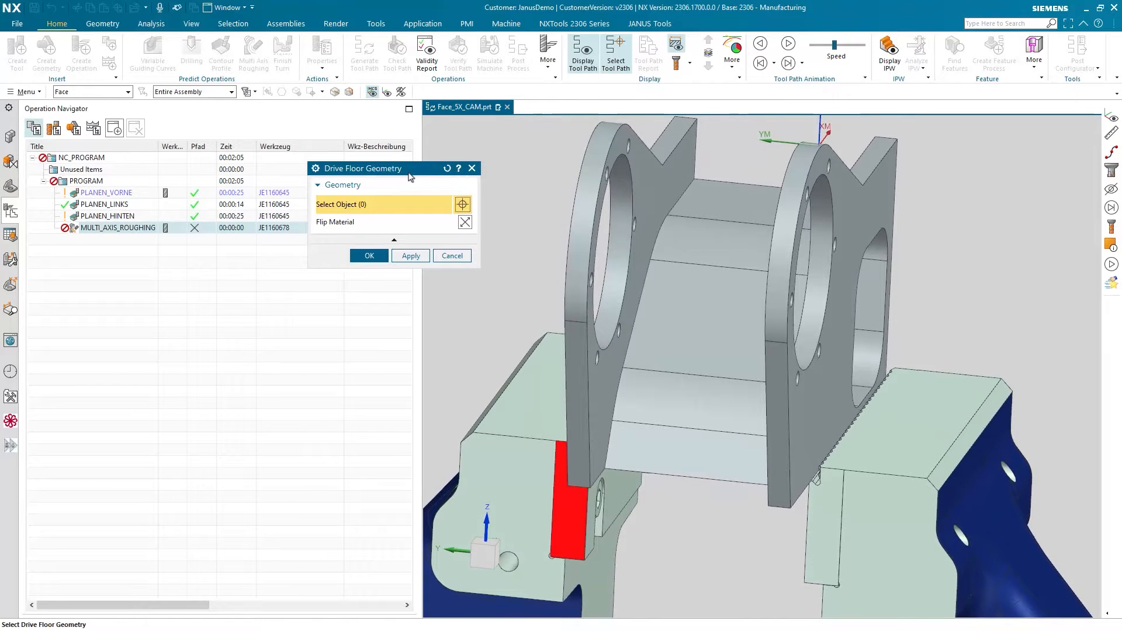
left_click(687, 306)
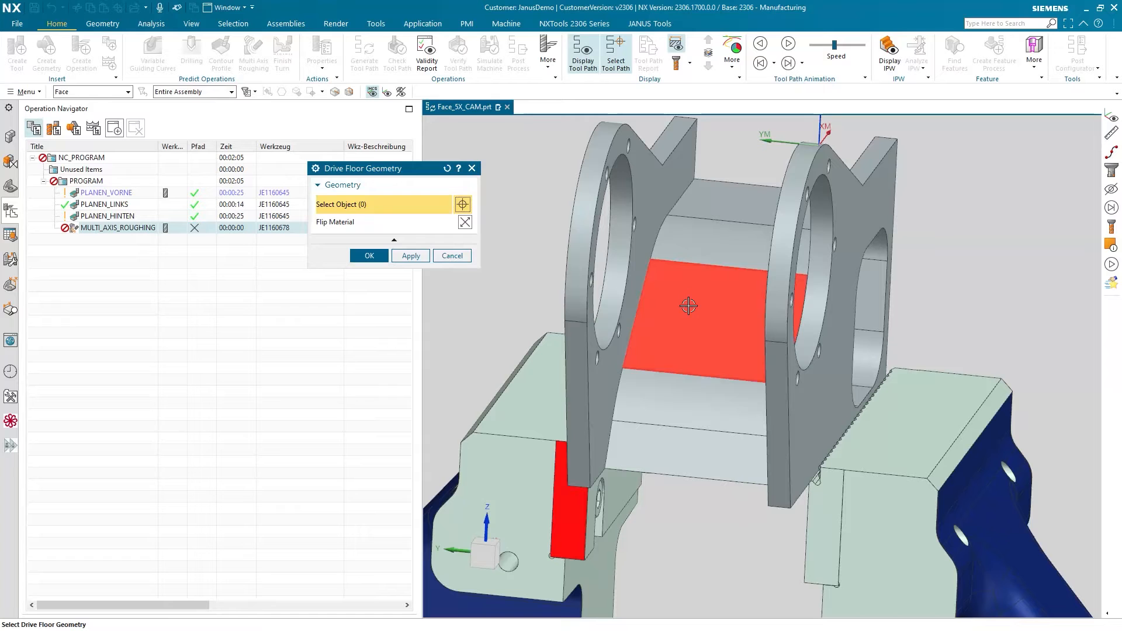
left_click(711, 211)
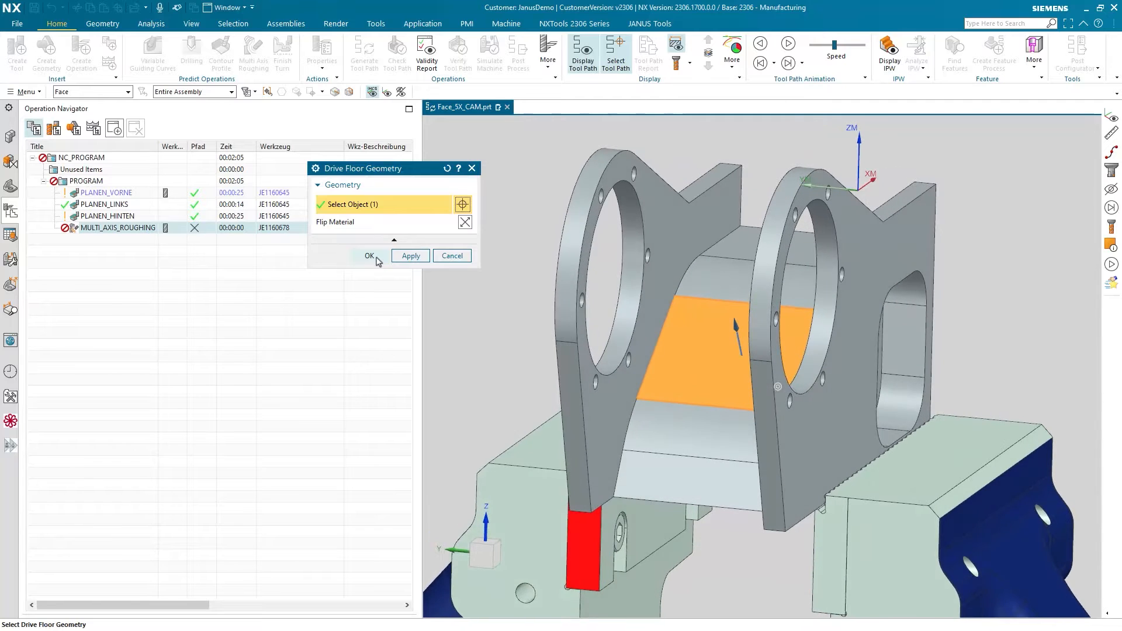
left_click(369, 256)
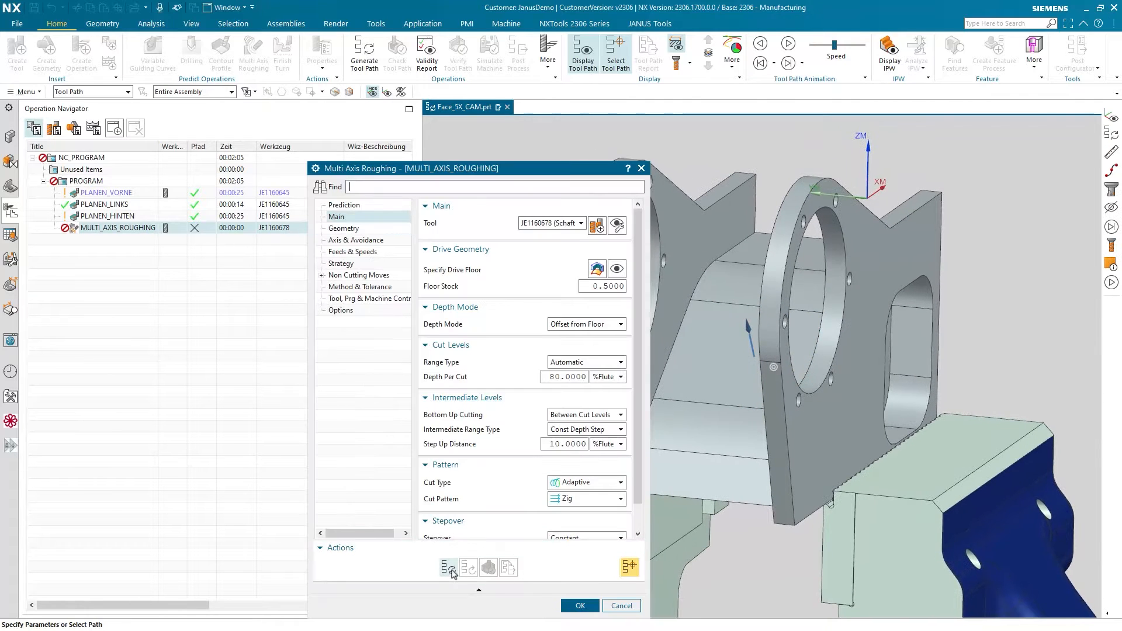
Generate the roughing toolpath, producing adaptive zig passes wrapping around the fixture part.
left_click(448, 567)
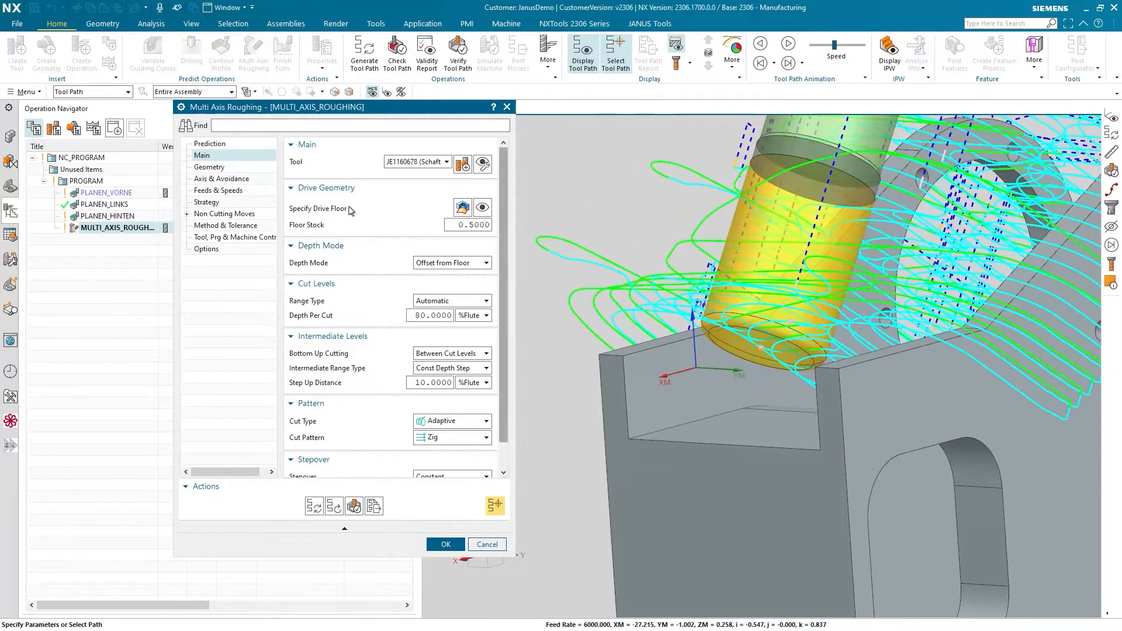
left_click(482, 207)
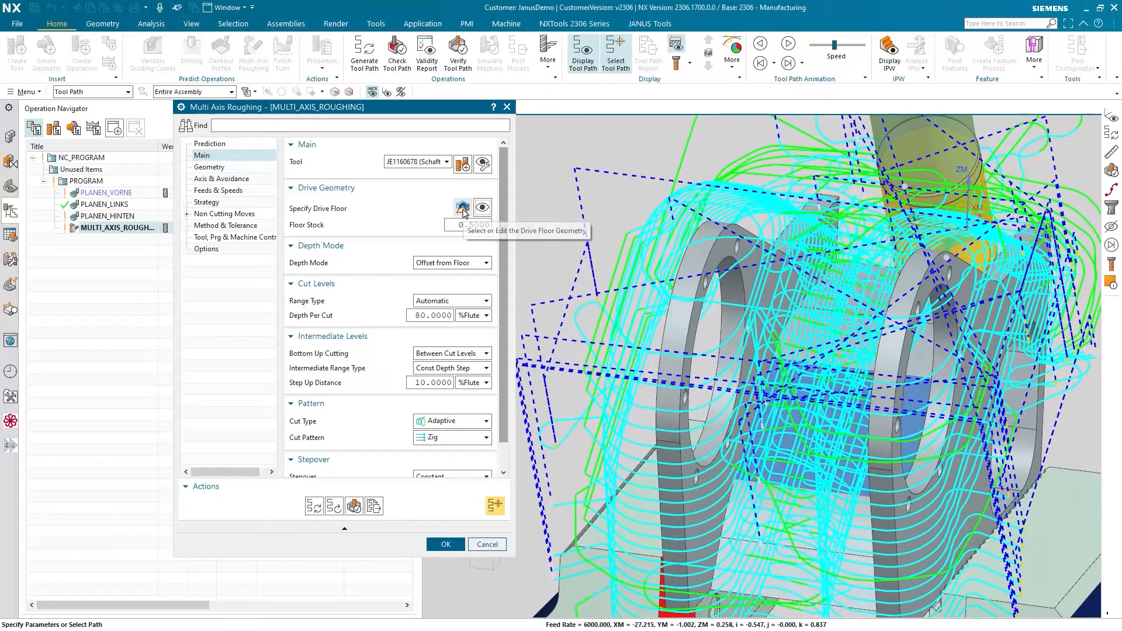
Keep the same drive floor face, reopen MULTI_AXIS_ROUGHING, and accept the ~3:39 toolpath.
left_click(463, 208)
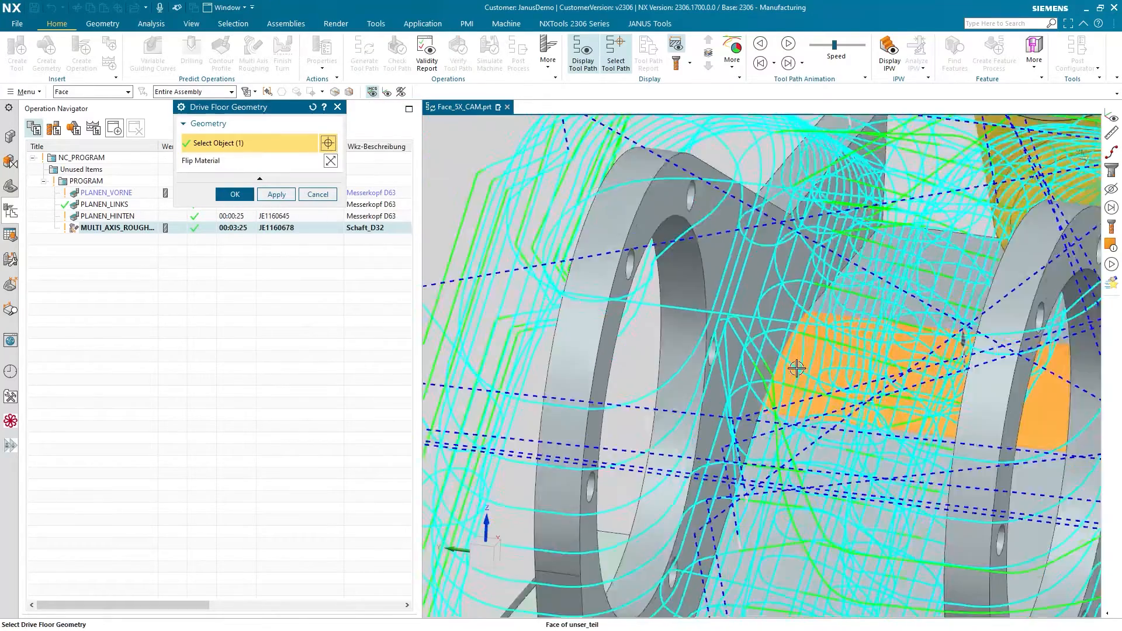
left_click(234, 194)
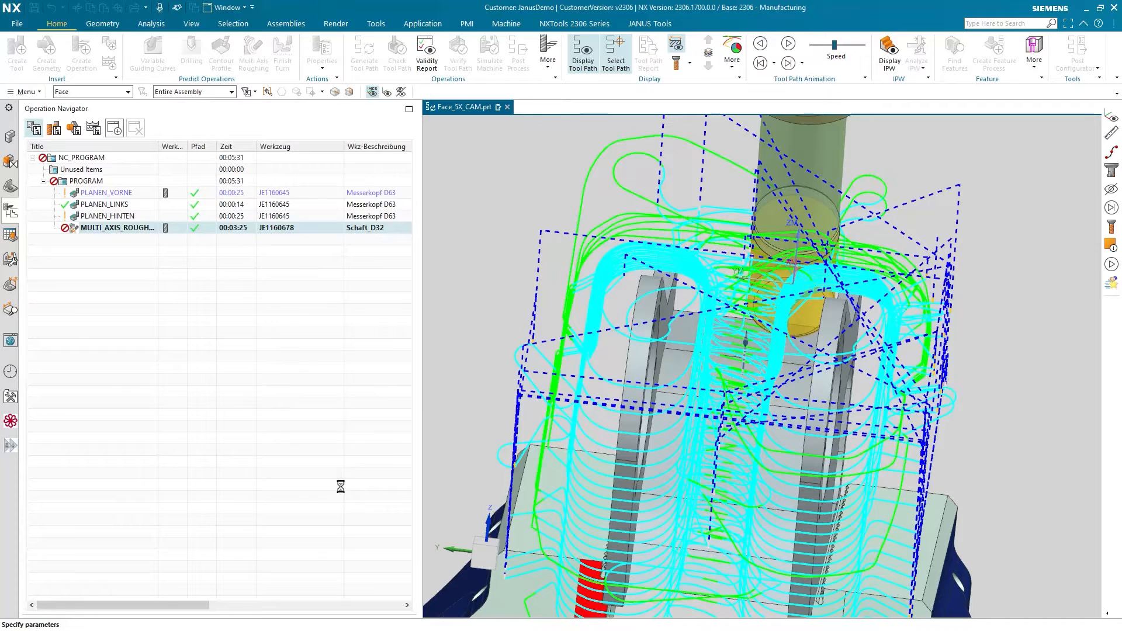
double_click(118, 227)
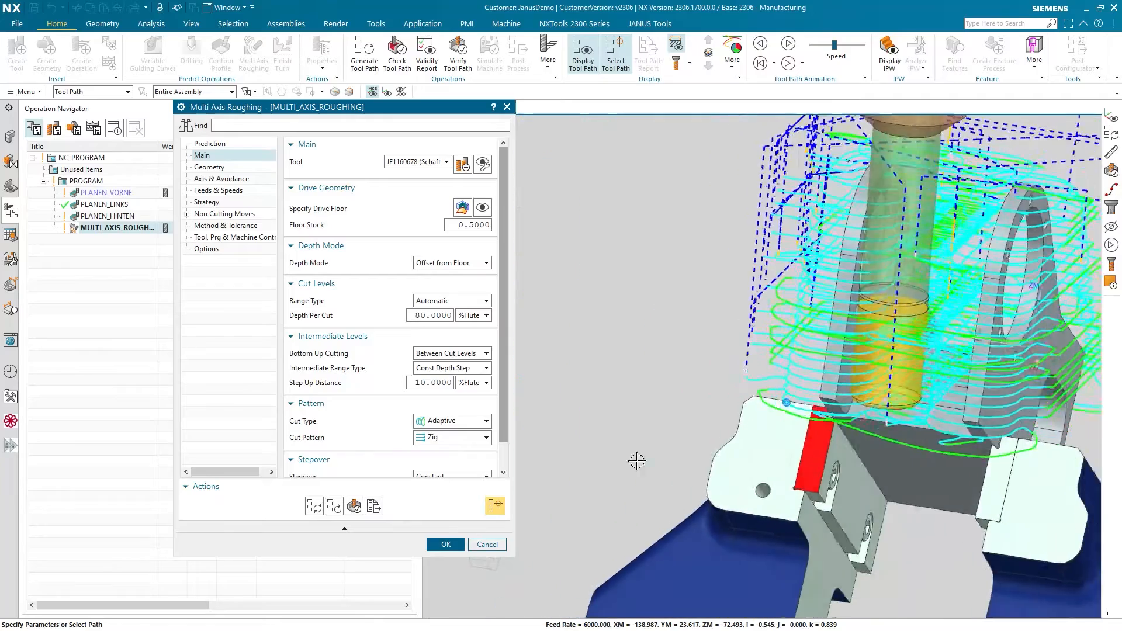
left_click(444, 544)
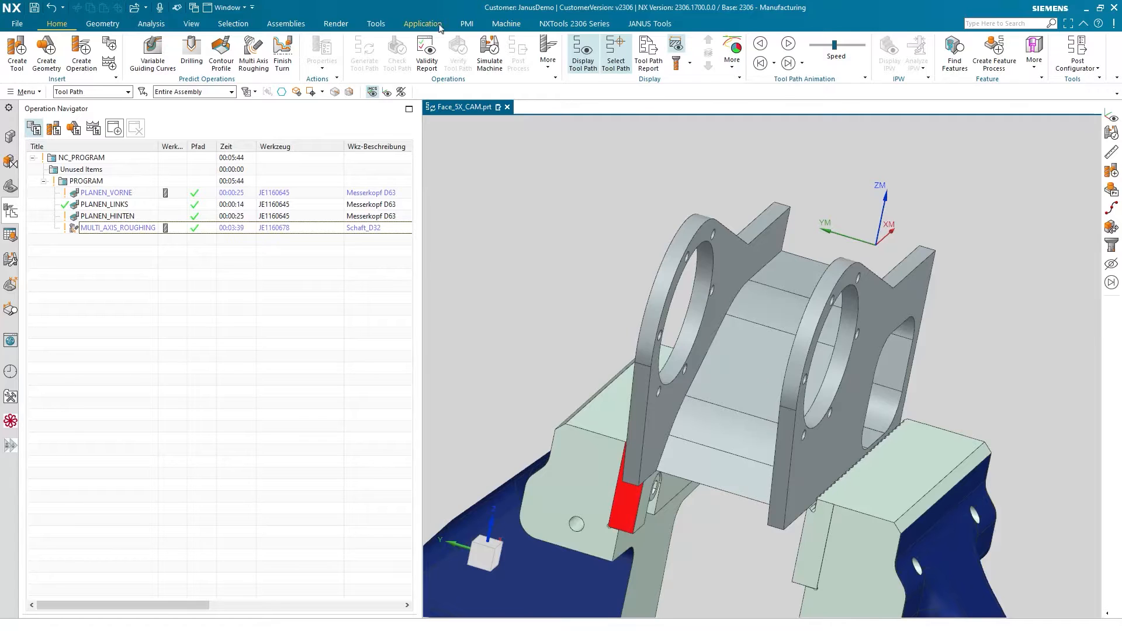
In Modeling, loft a Through Curves surface between the two side plates' curved edges.
left_click(422, 23)
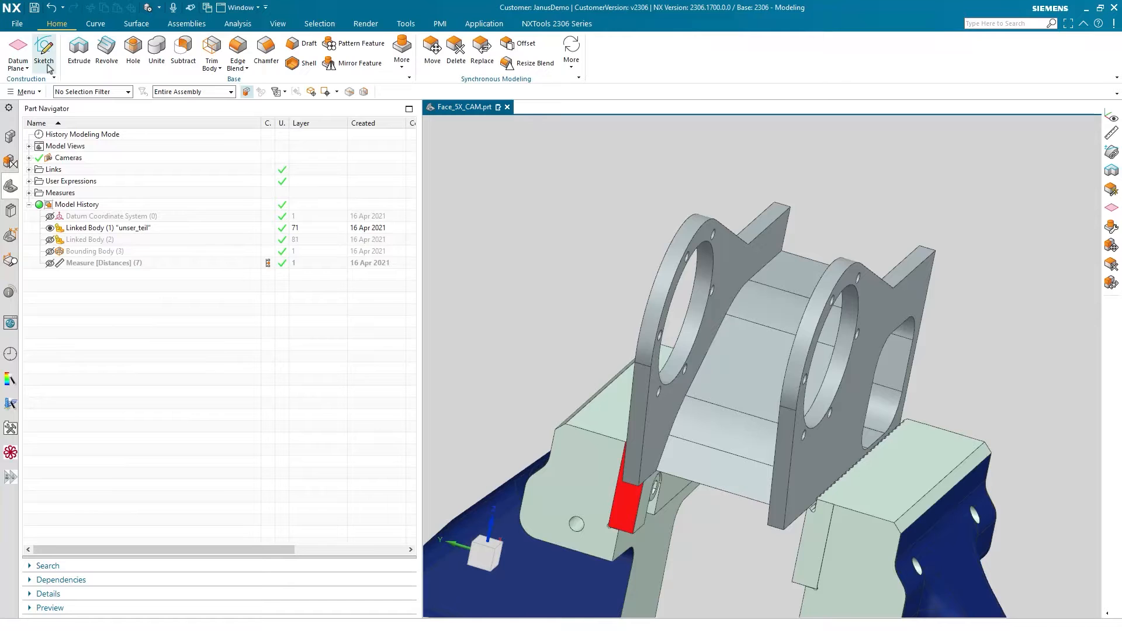
left_click(135, 24)
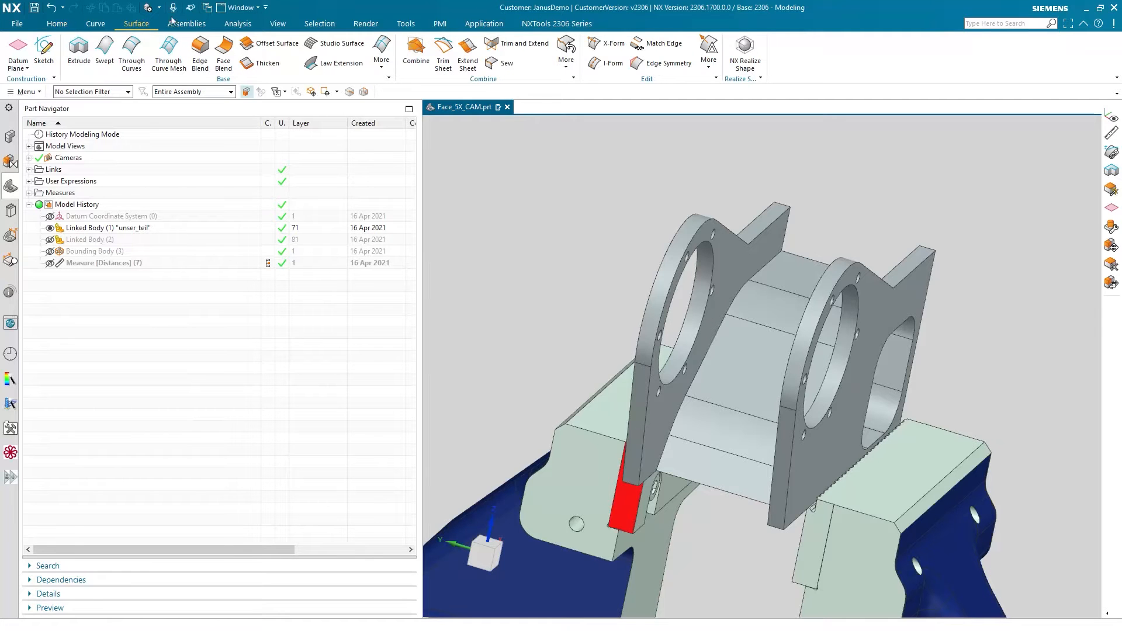
mouse_move(131, 54)
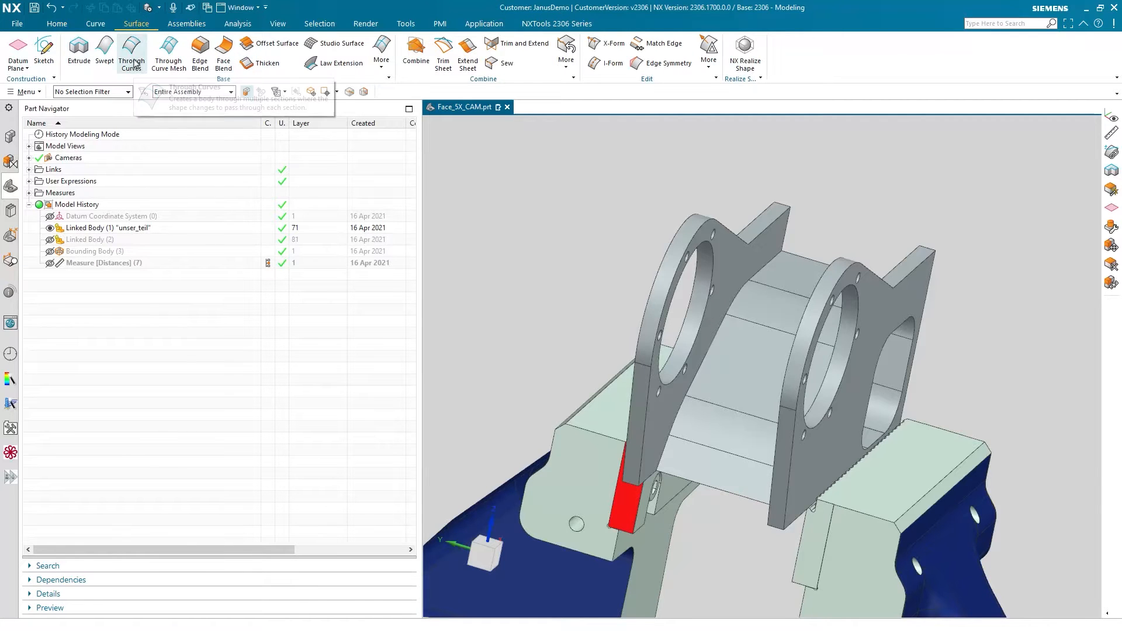
left_click(131, 51)
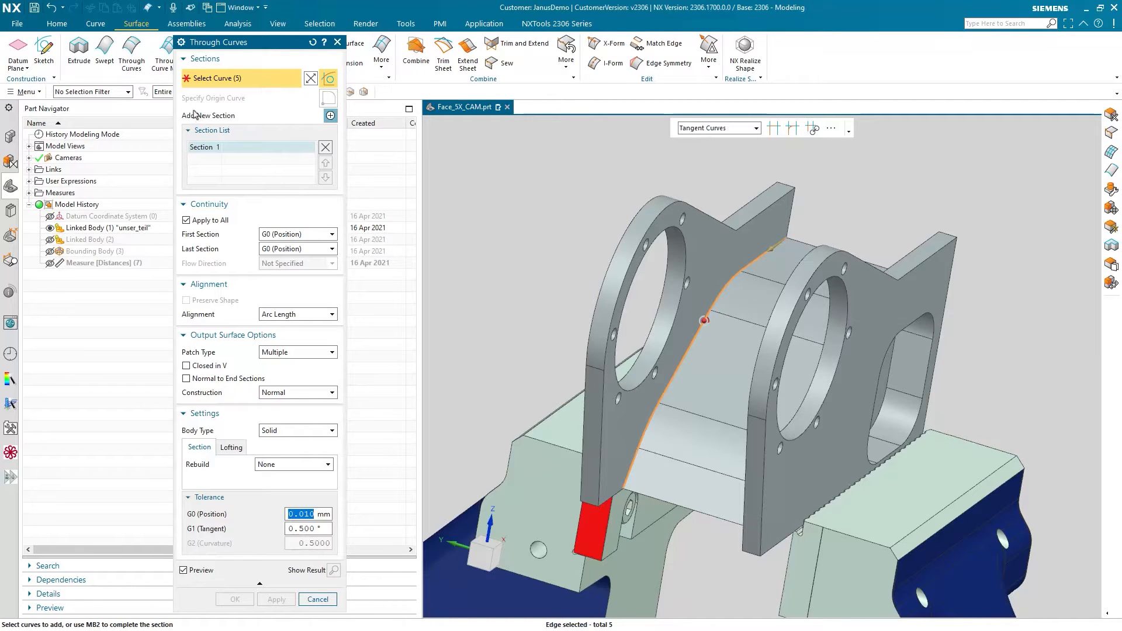
left_click(330, 115)
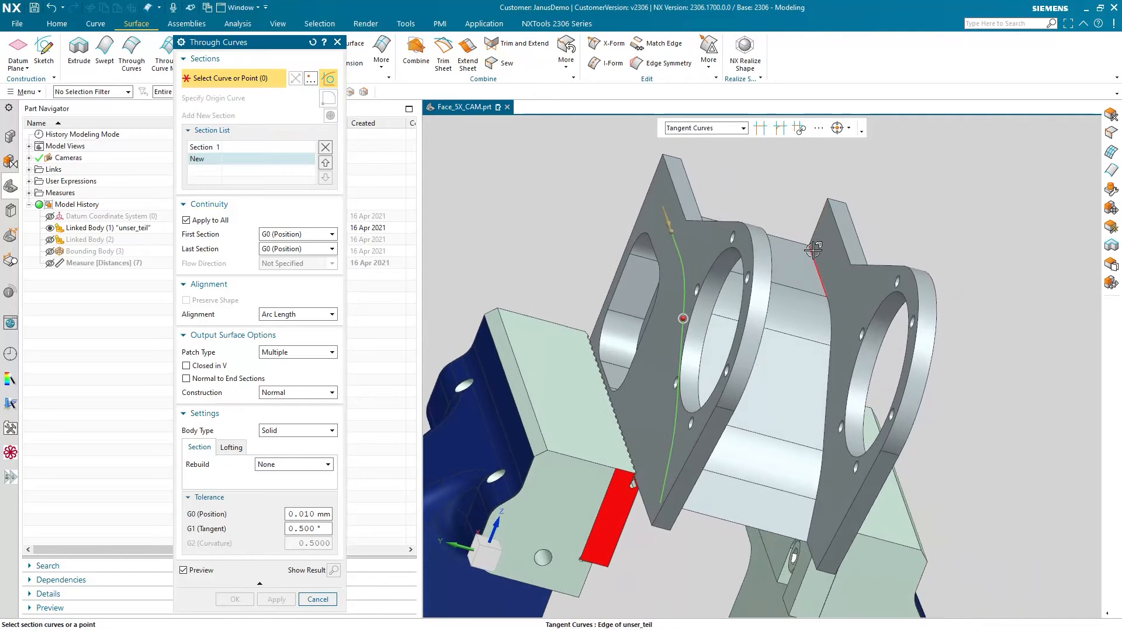
left_click(330, 115)
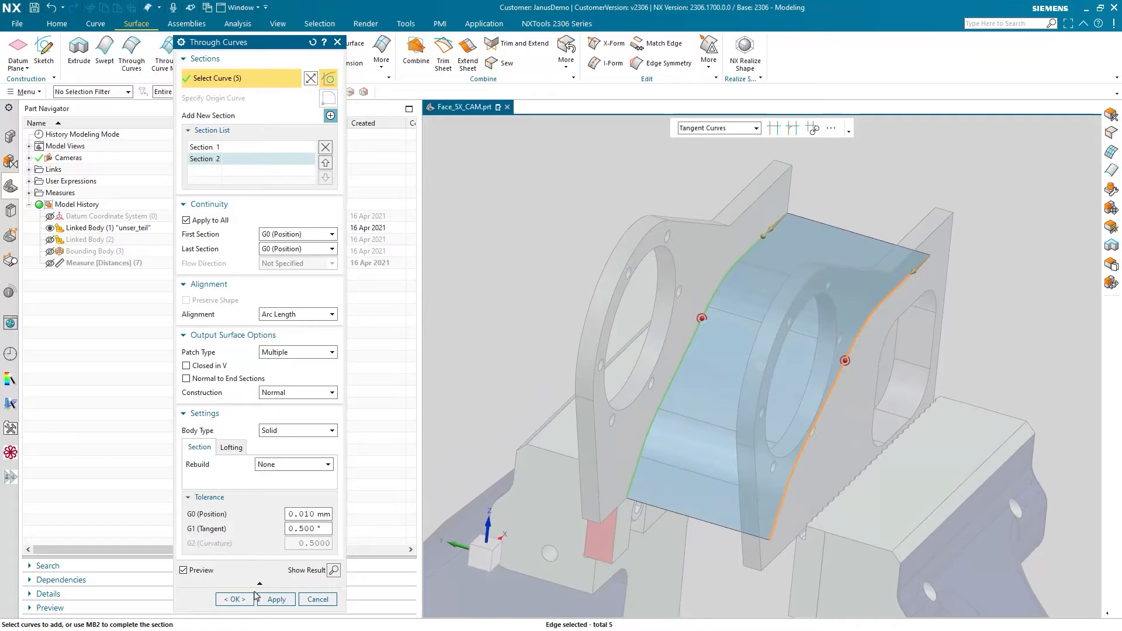
left_click(231, 599)
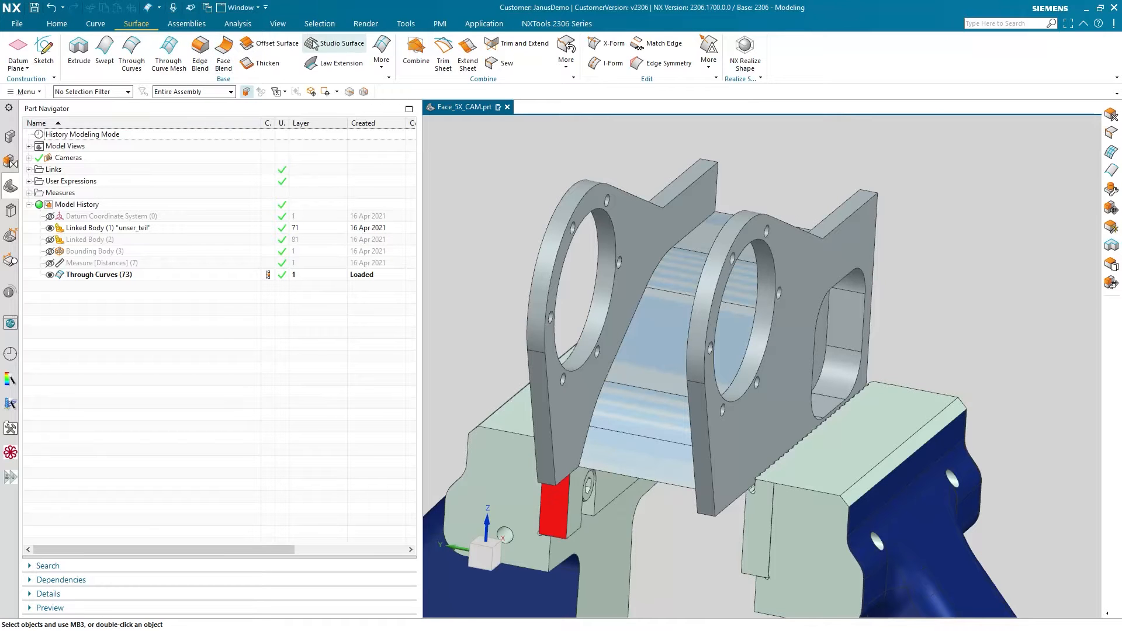
Back in Manufacturing, set the Through Curves face as MULTI_AXIS_ROUGHING's drive floor.
left_click(483, 24)
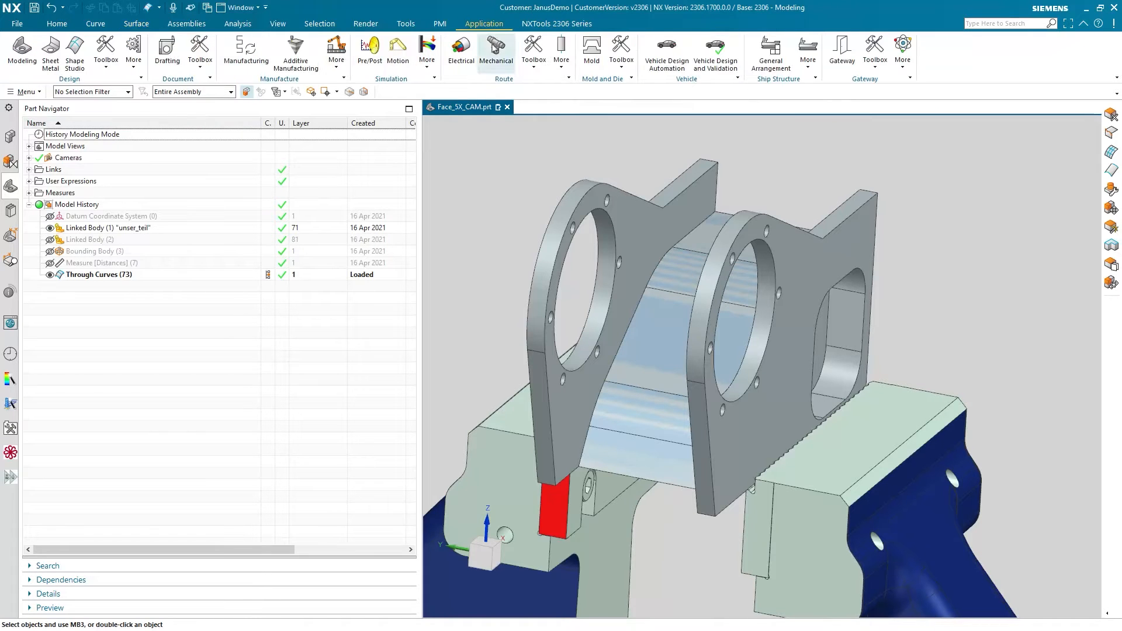
left_click(245, 50)
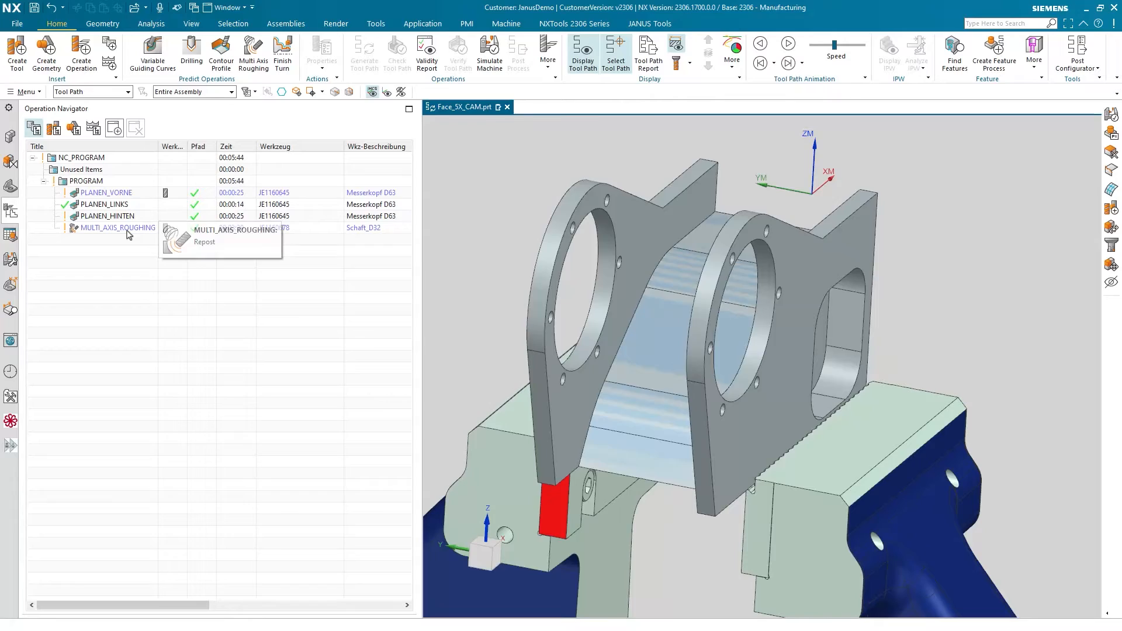
double_click(117, 228)
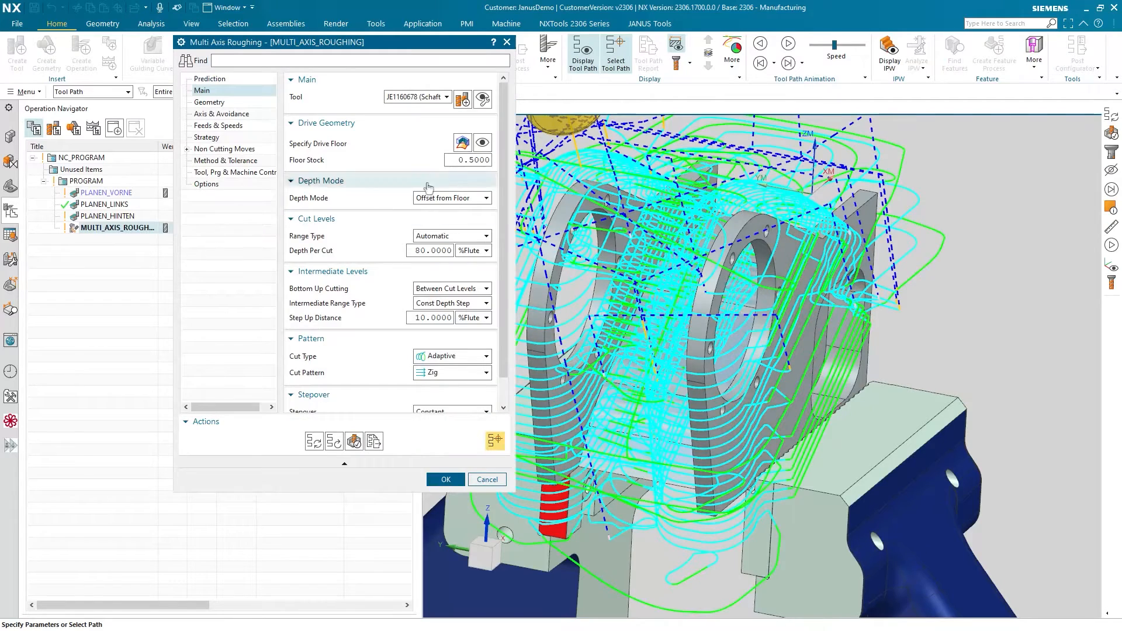
left_click(462, 143)
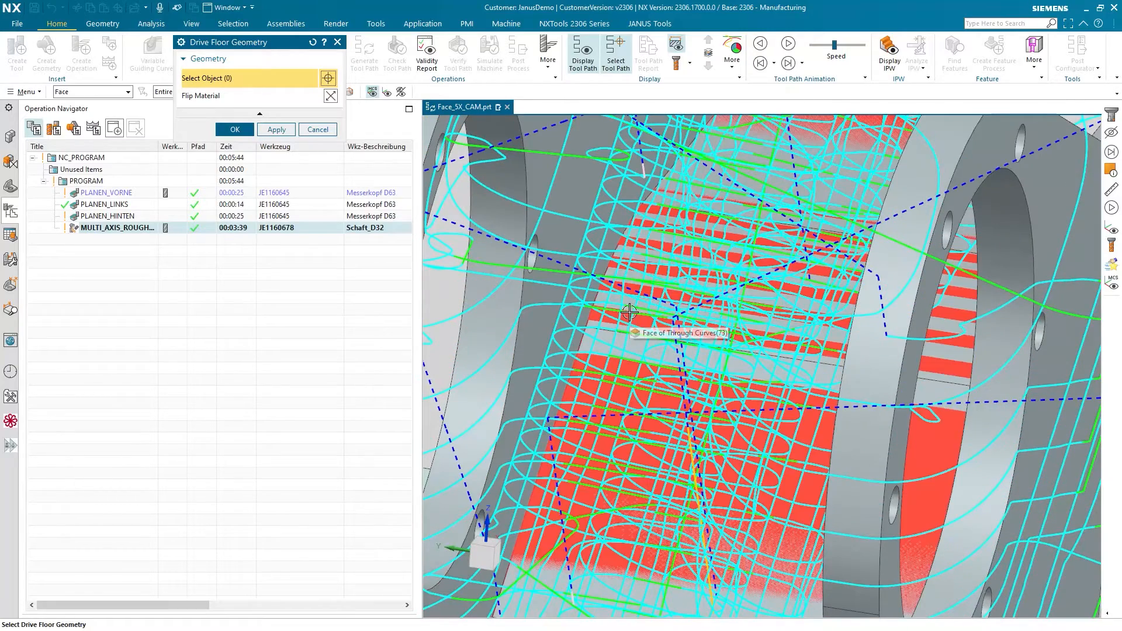
left_click(631, 313)
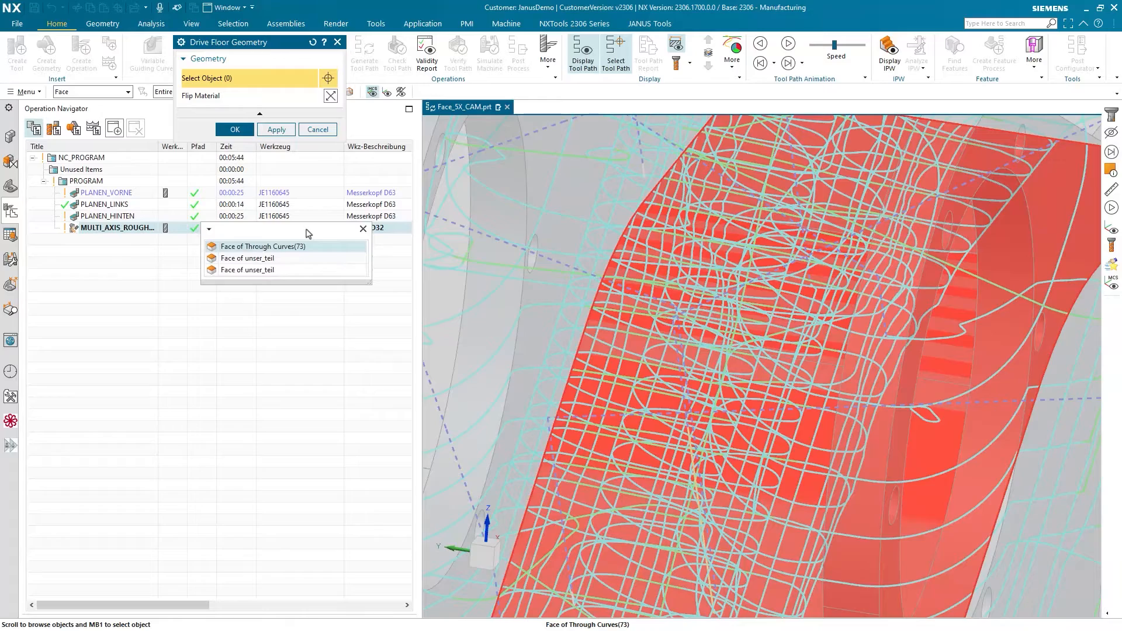
left_click(262, 246)
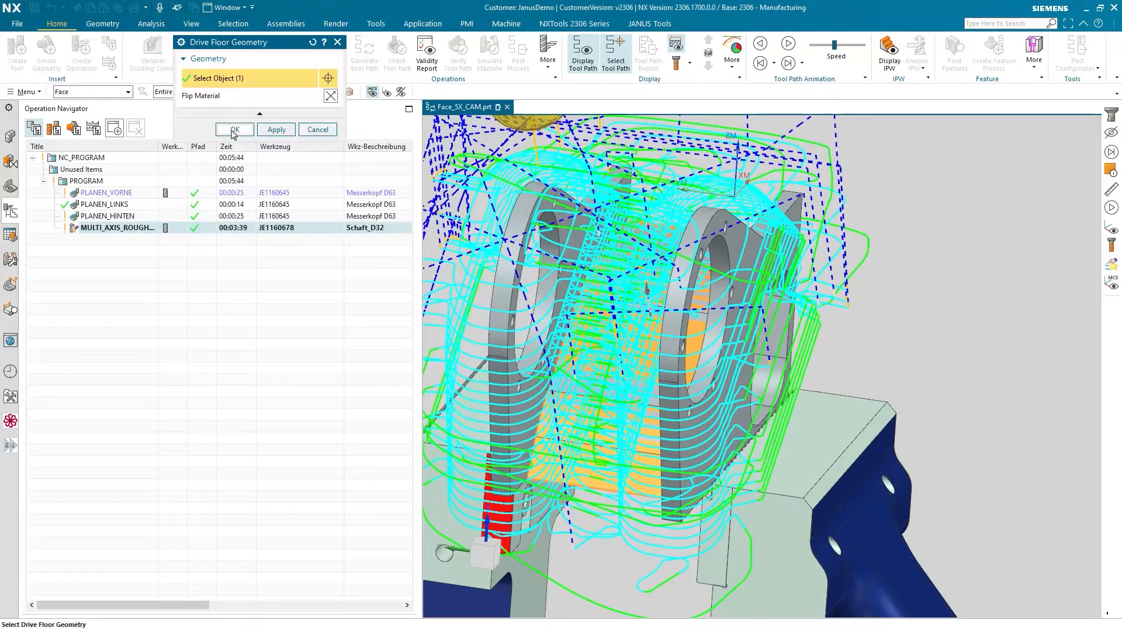
left_click(234, 130)
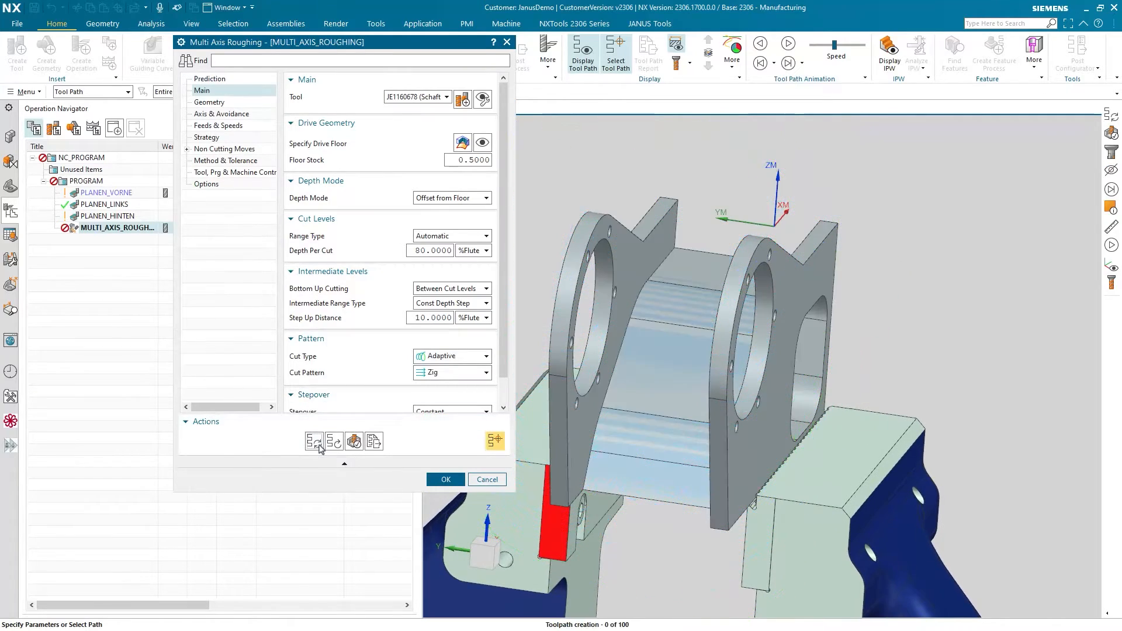
Generate the toolpath over the Through Curves floor, replay it, and accept (~3:46).
left_click(314, 440)
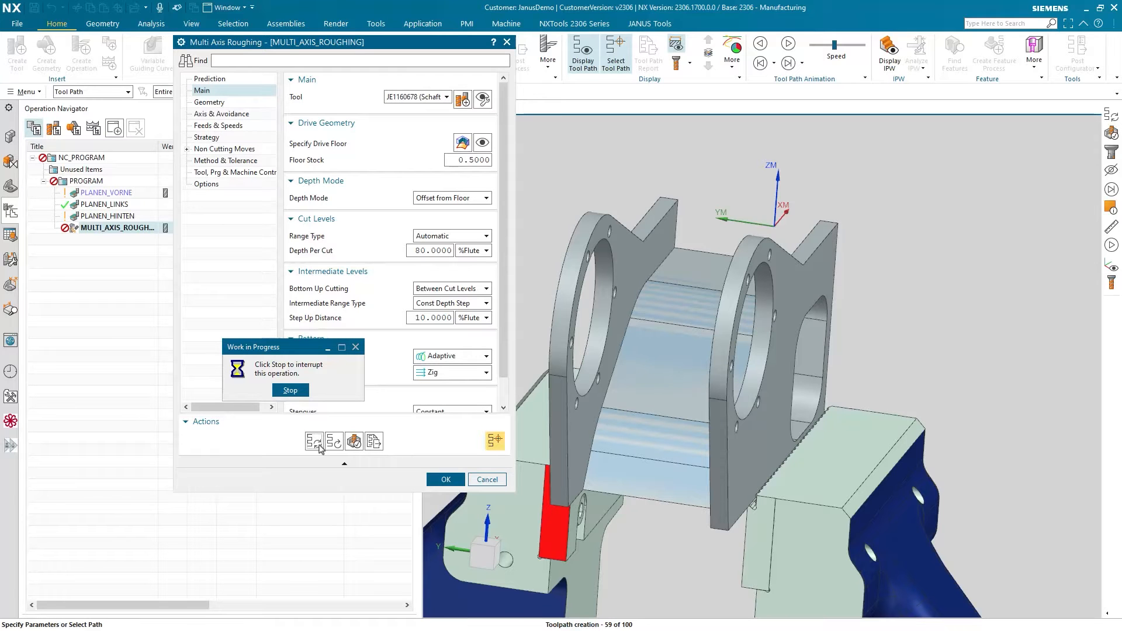
left_click(445, 479)
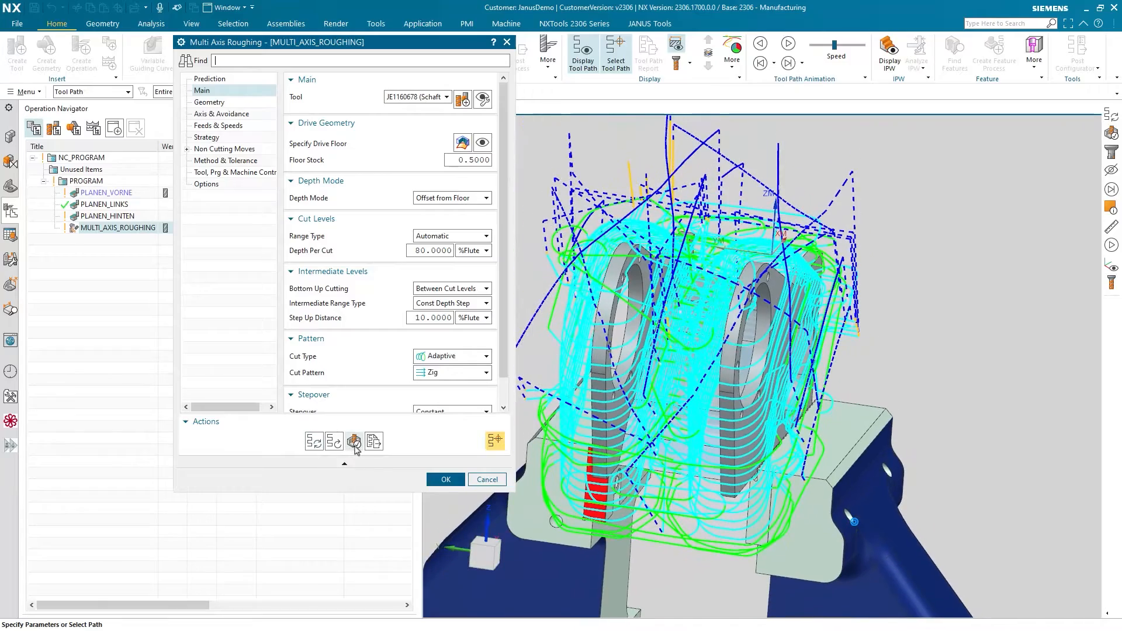
left_click(353, 441)
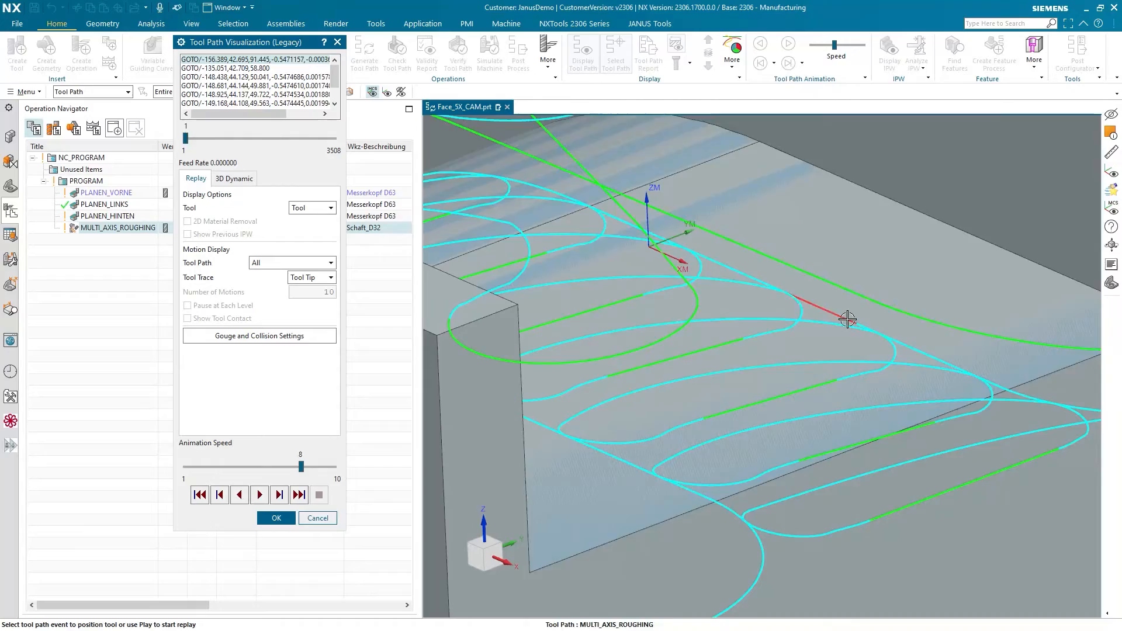
left_click(259, 495)
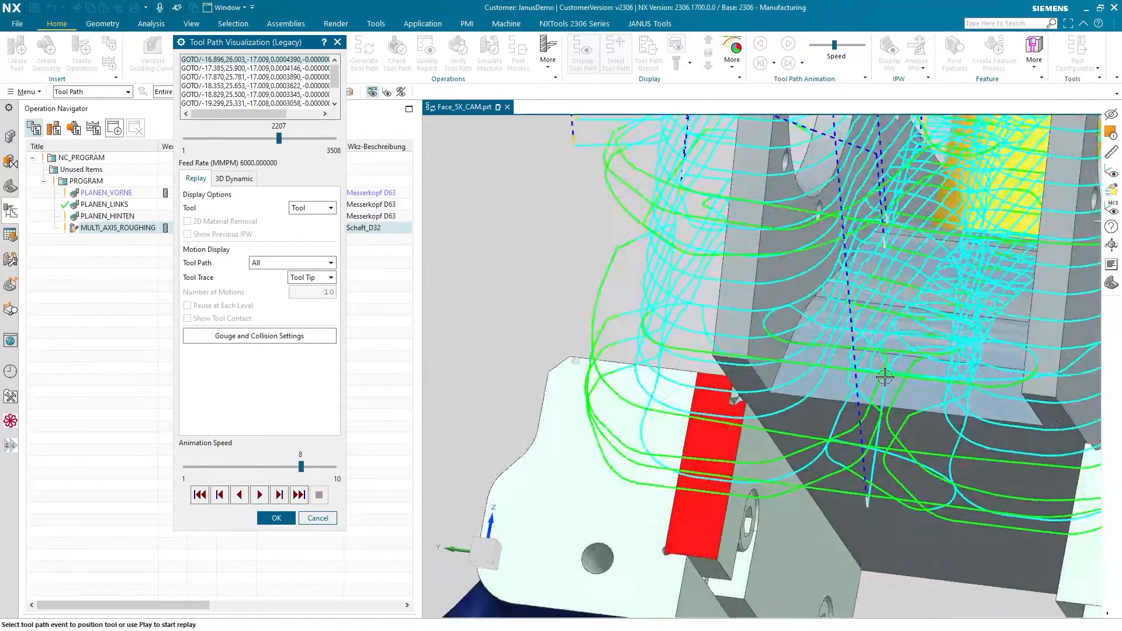
left_click(259, 494)
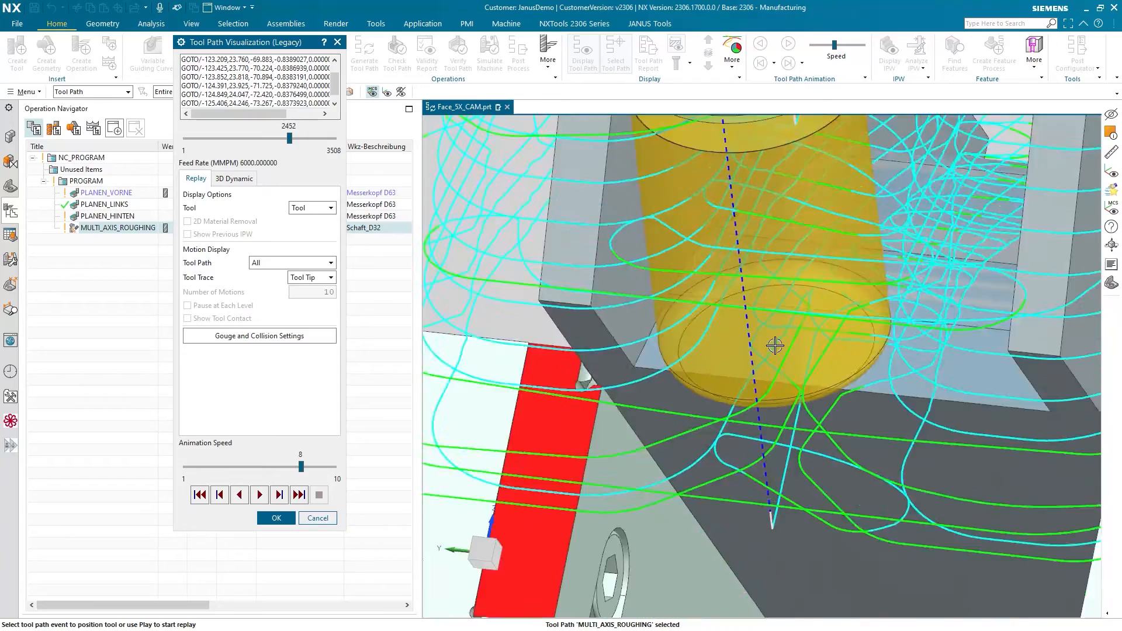
left_click(275, 517)
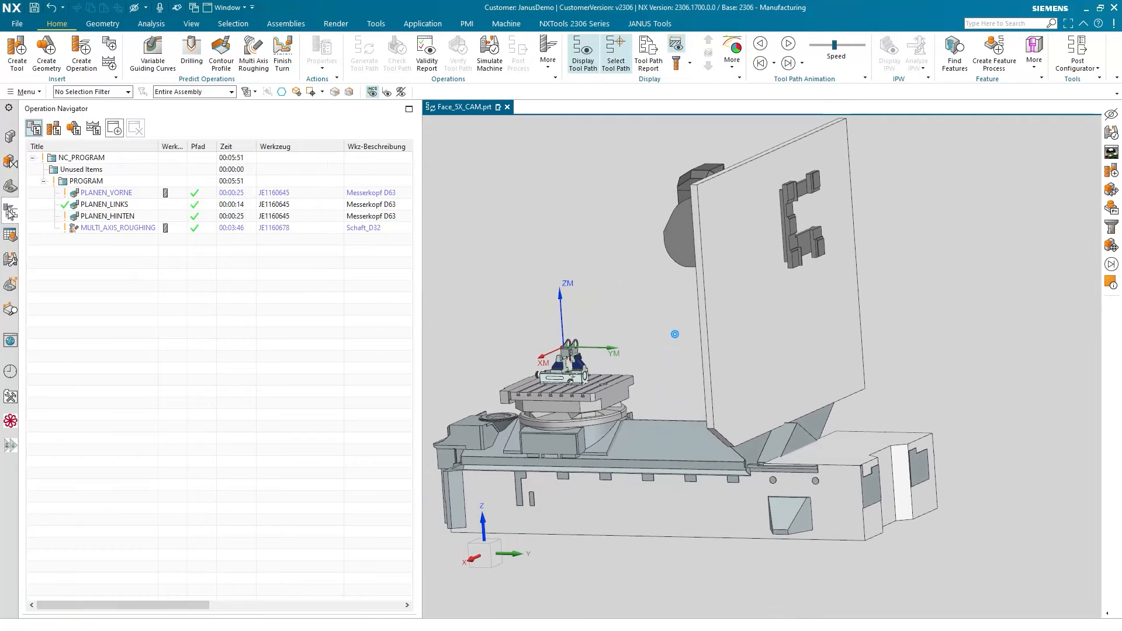
Launch machine simulation showing the posted Siemens 840D program in the Execution View.
left_click(118, 228)
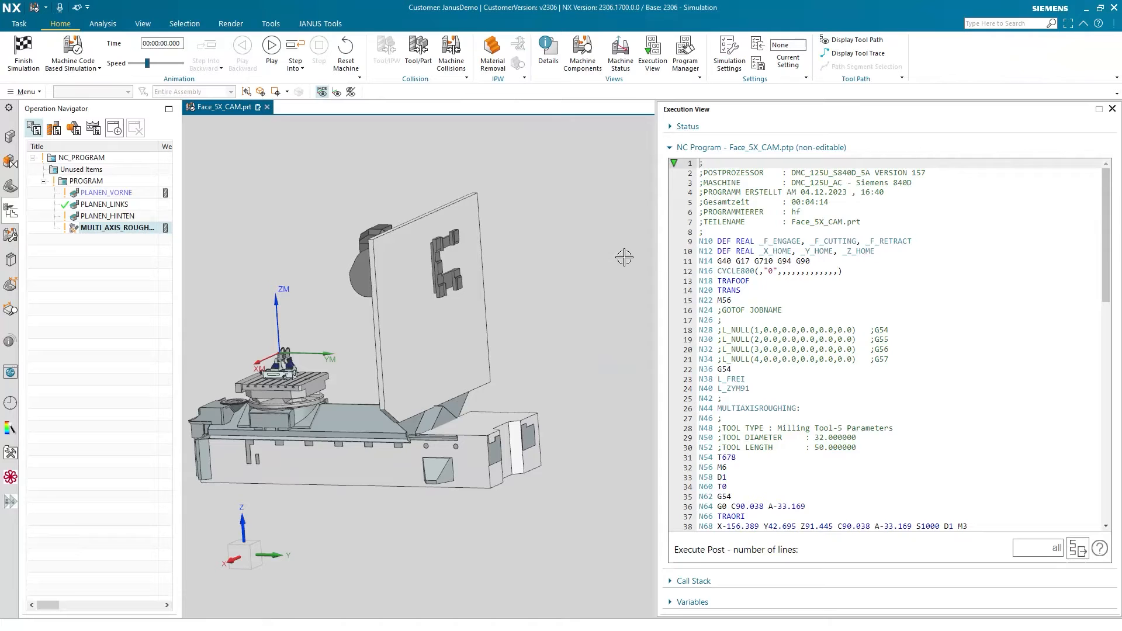
mouse_move(666, 275)
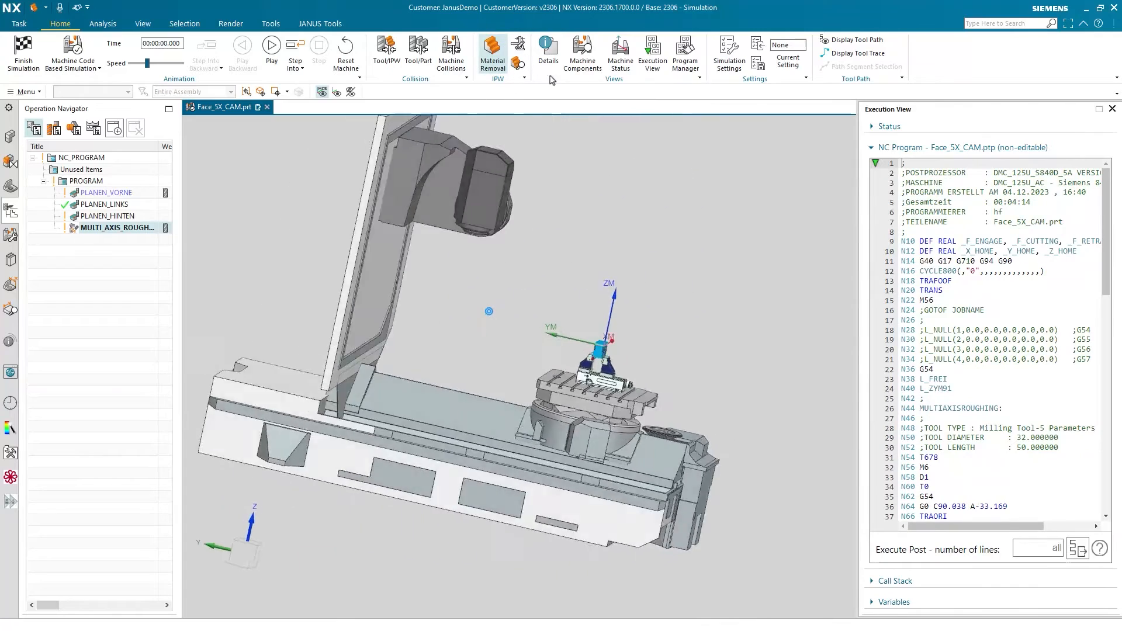
Play the 5-axis simulation and increase playback speed until about 5:25 of cutting.
left_click(271, 45)
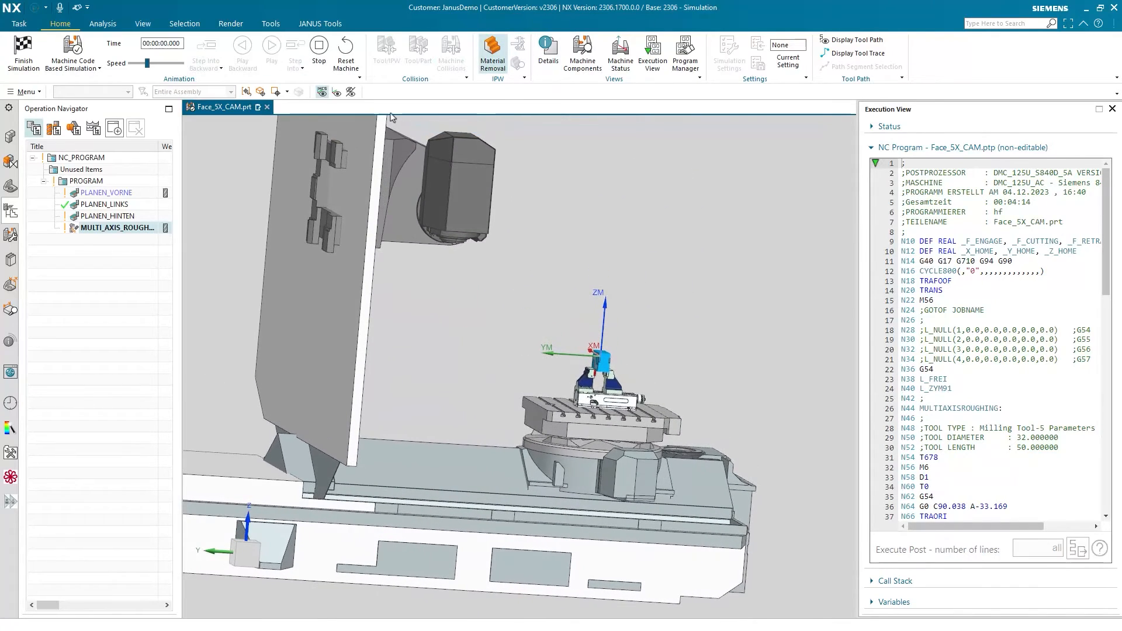
left_click(271, 44)
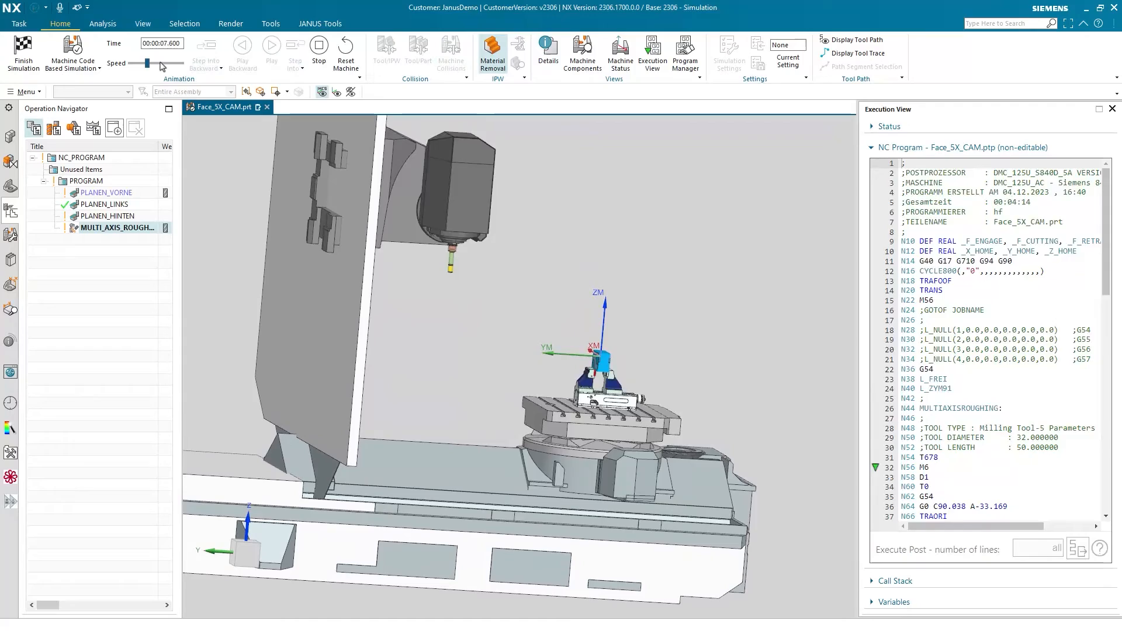
left_click(271, 44)
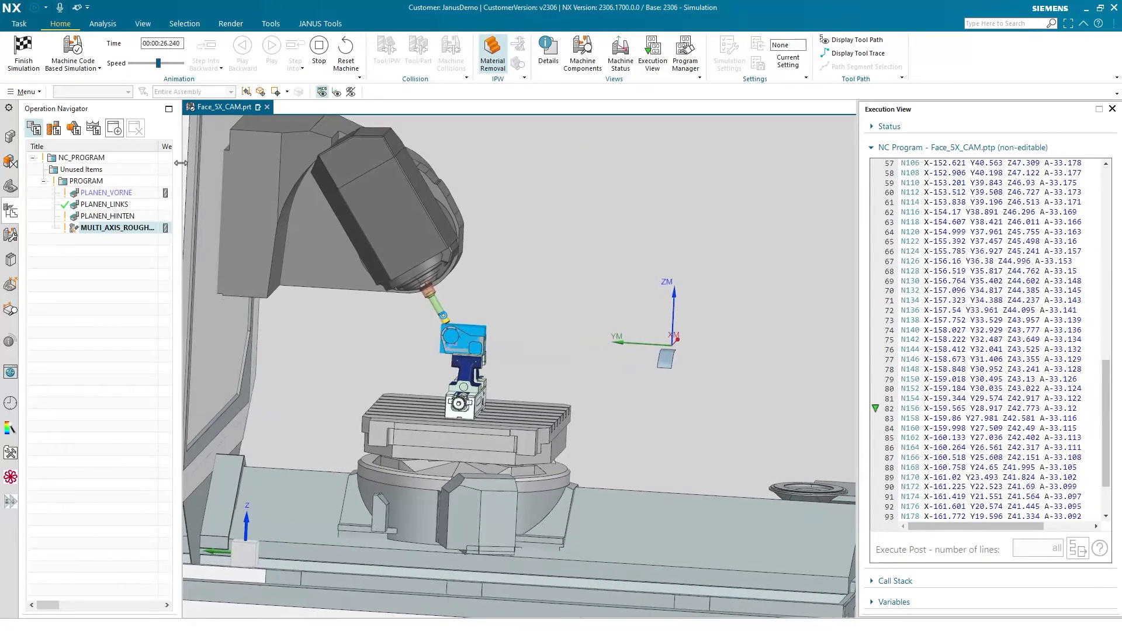
left_click(271, 44)
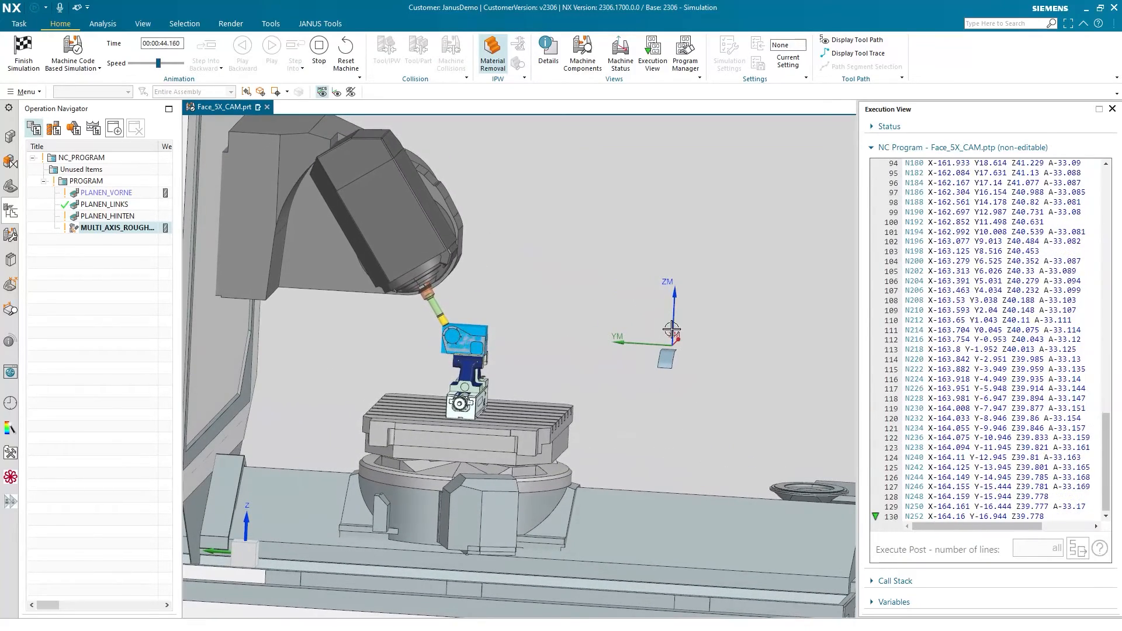
left_click(271, 45)
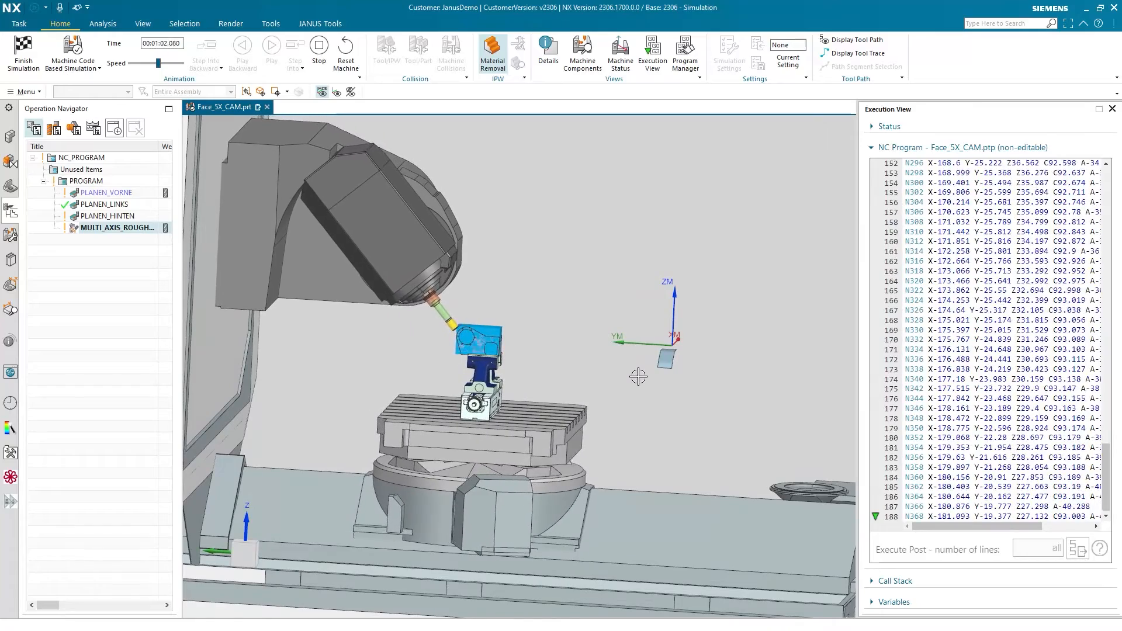
left_click(271, 45)
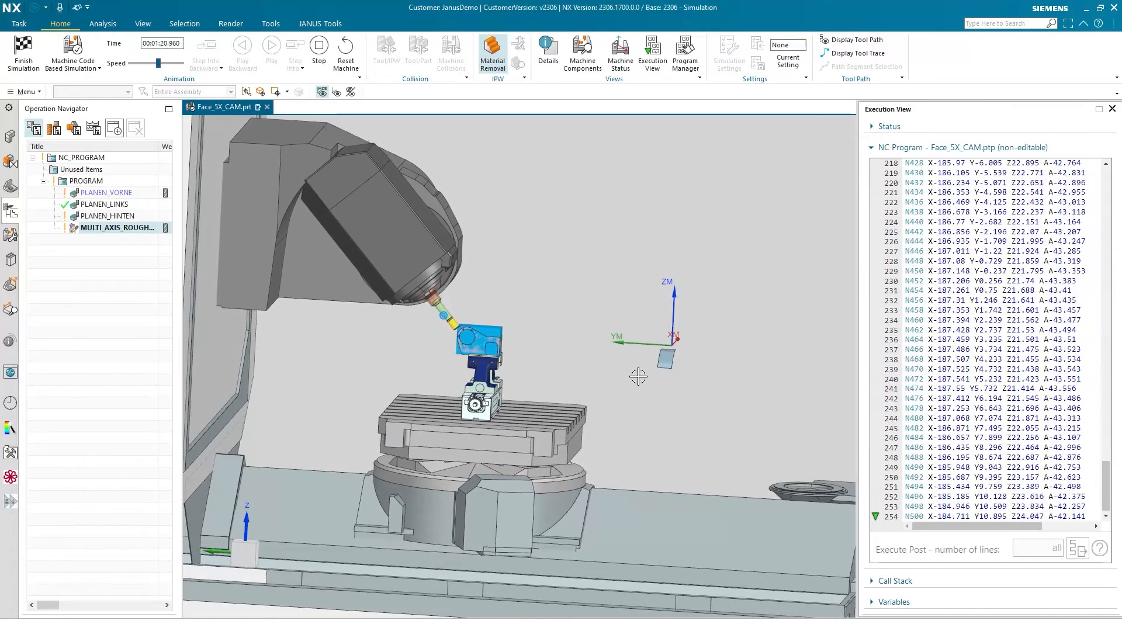
left_click(272, 44)
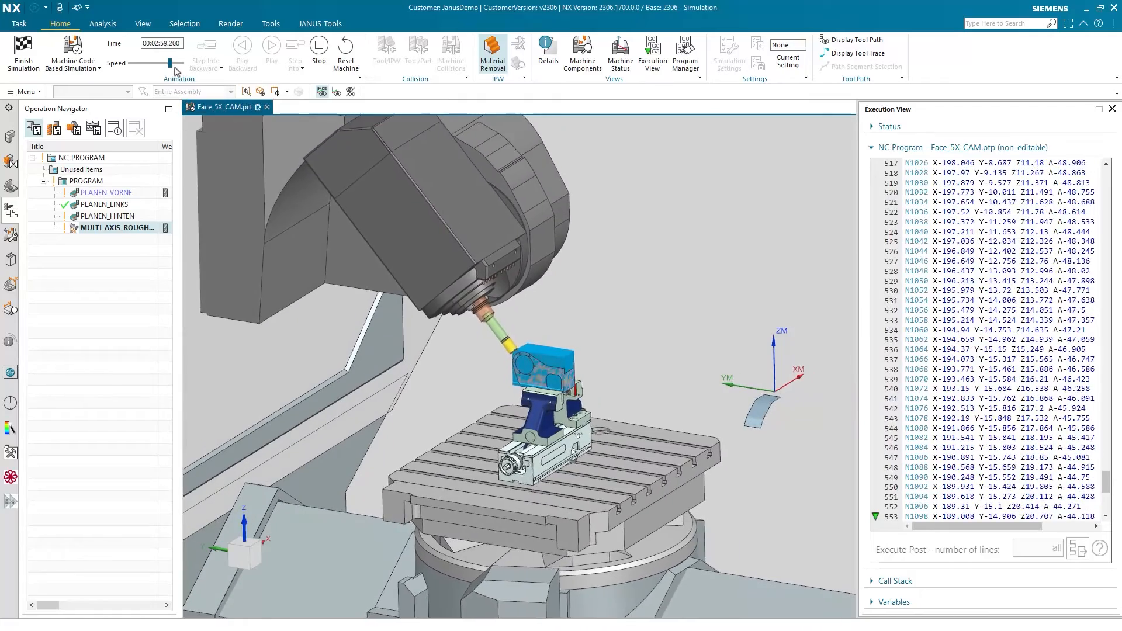
left_click(271, 44)
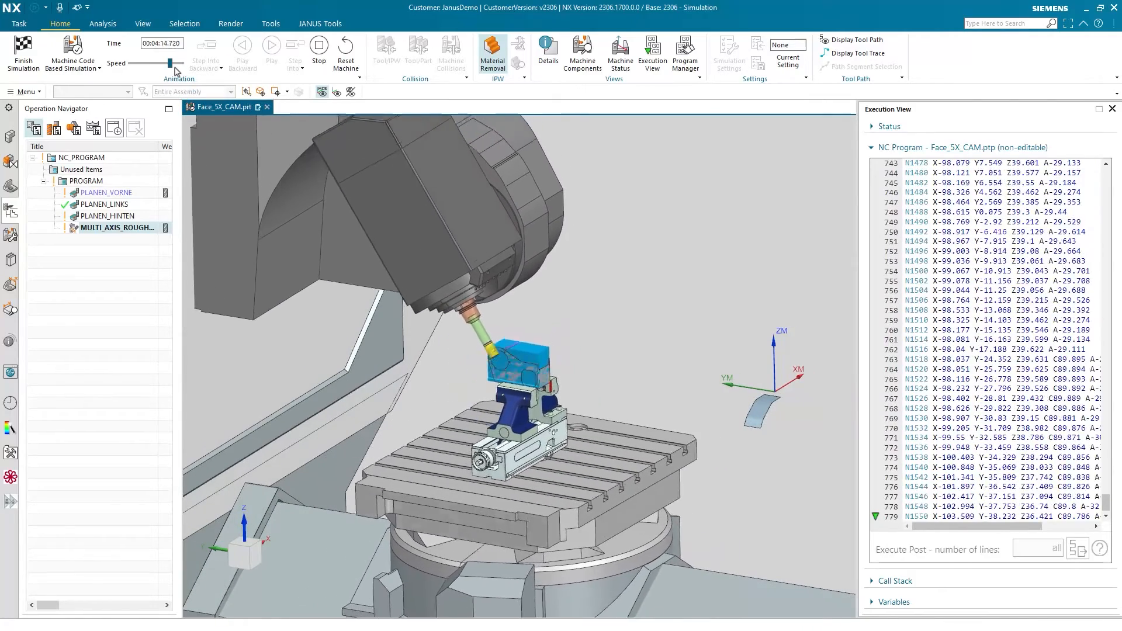
left_click(271, 44)
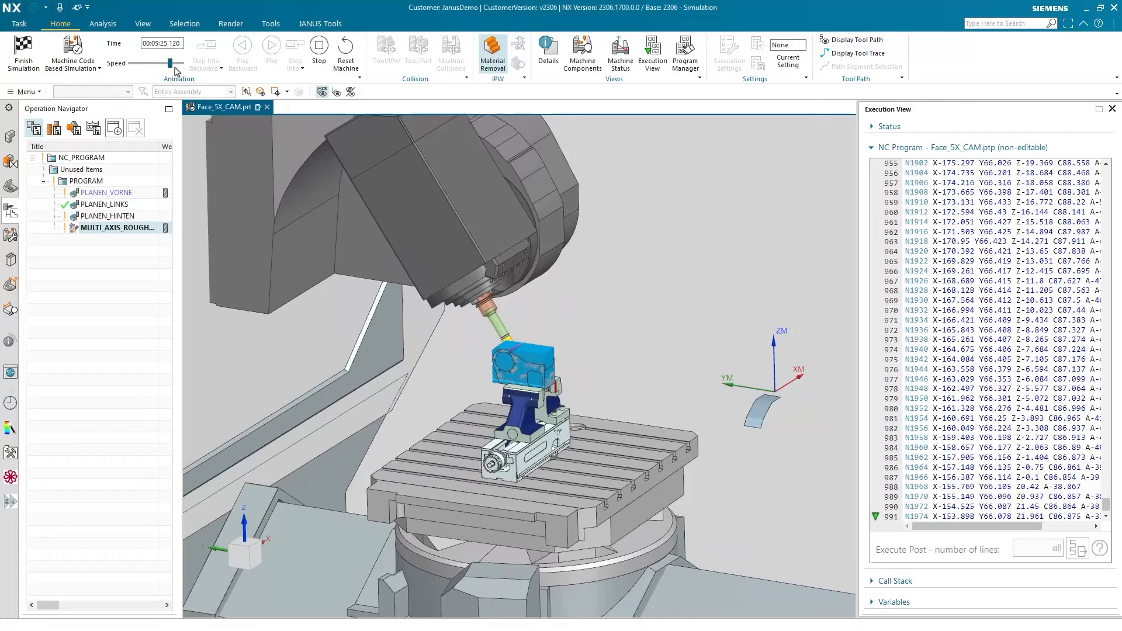